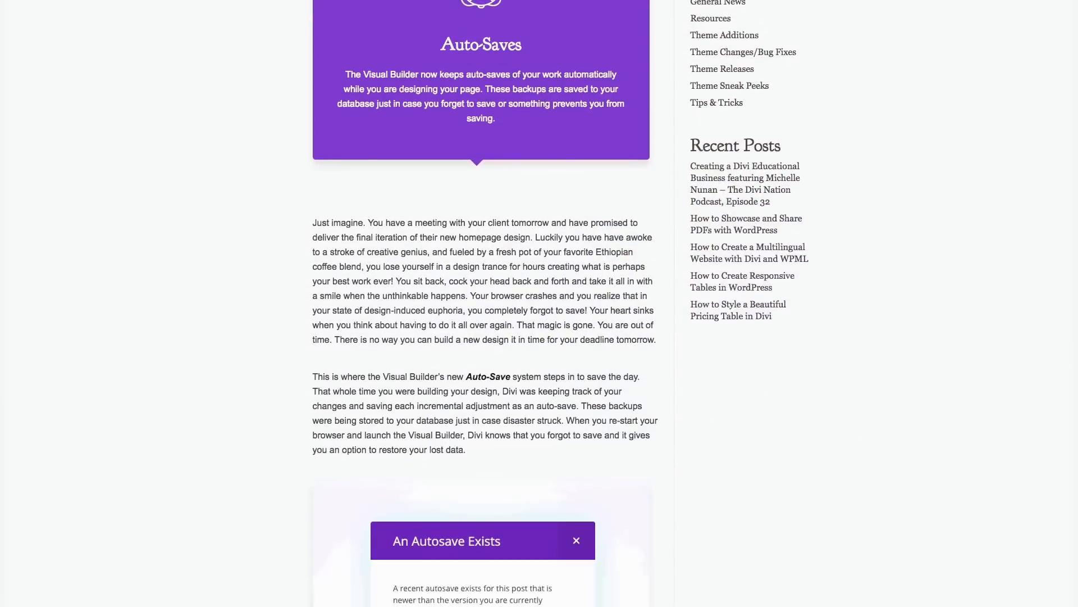
Step: Scroll the demo page and type 'Perfect' into the hero heading without saving
{"action": "scroll", "scroll_direction": "down", "scroll_amount": 3}
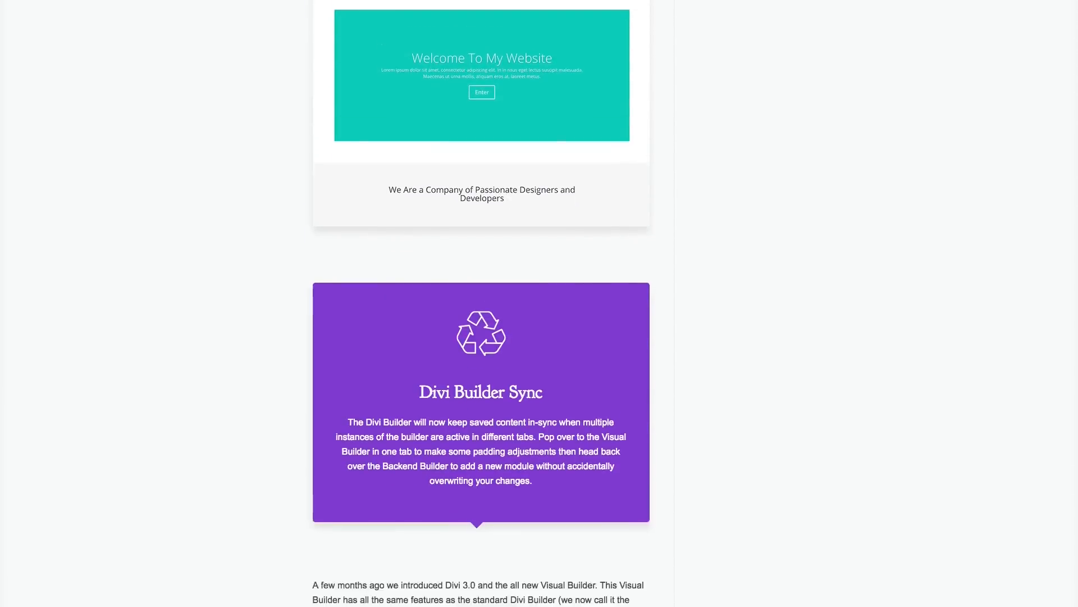
{"action": "scroll", "scroll_direction": "down", "scroll_amount": 3}
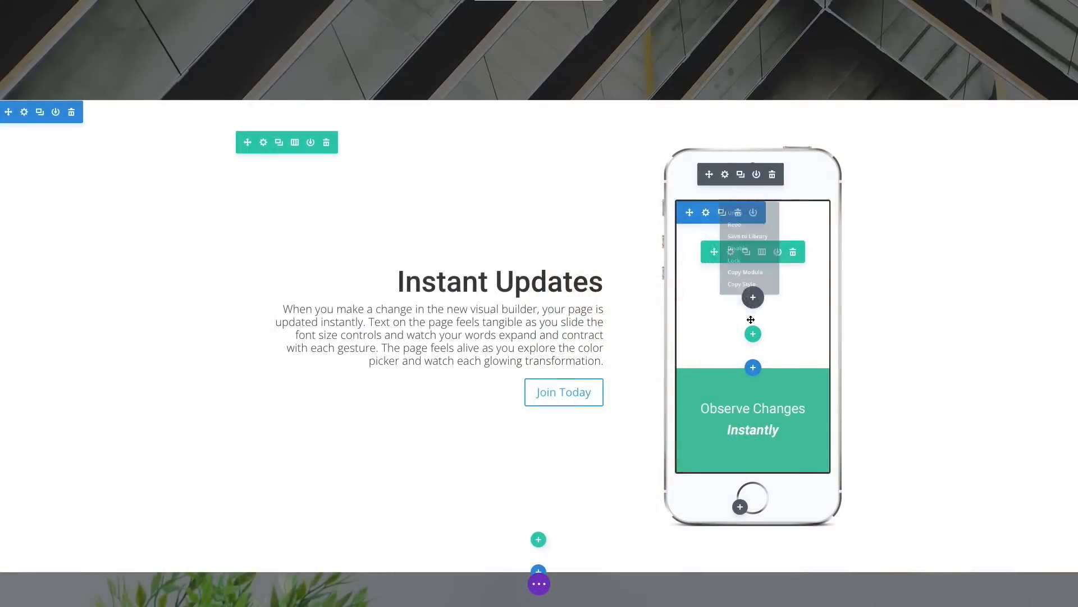
{"action": "scroll", "scroll_direction": "down", "scroll_amount": 3}
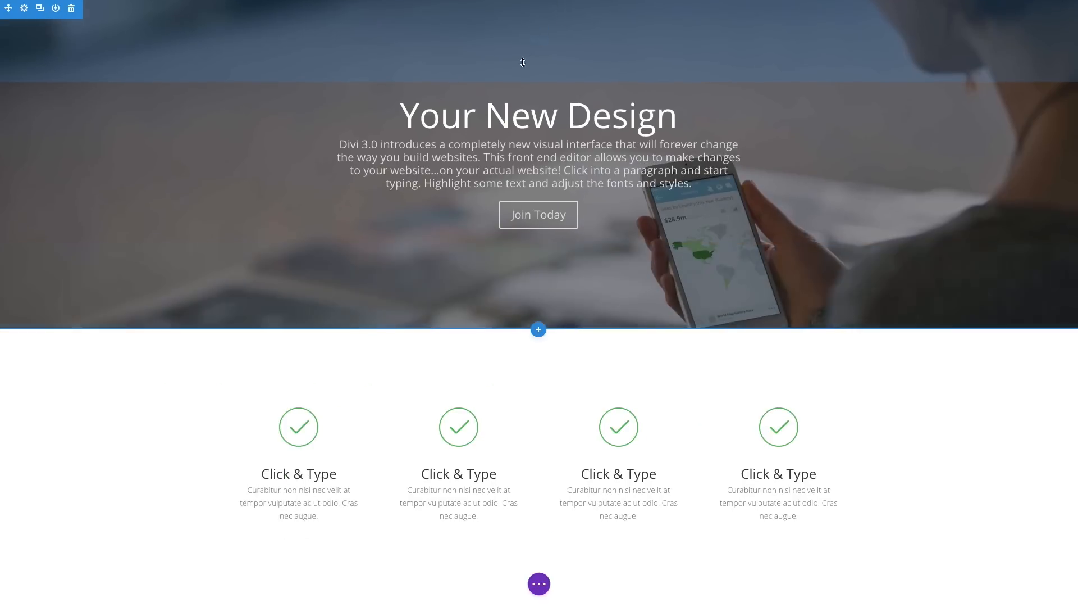
{"action": "type", "text": "Perfect"}
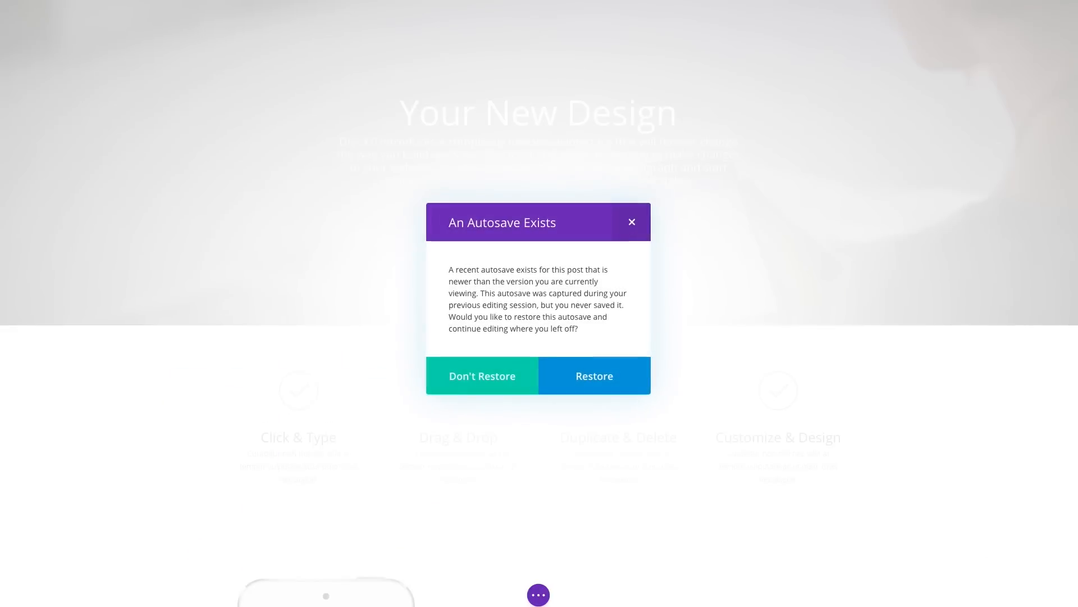
{"action": "mouse_move", "coordinate": [606, 376]}
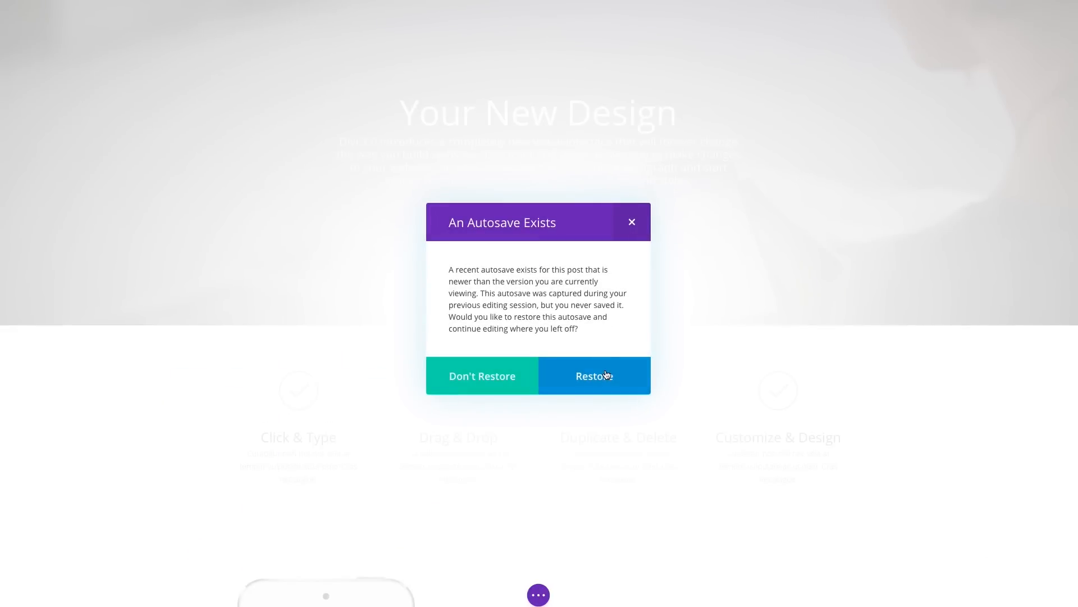
Step: Restore the autosave from the 'An Autosave Exists' dialog
{"action": "left_click", "coordinate": [594, 375]}
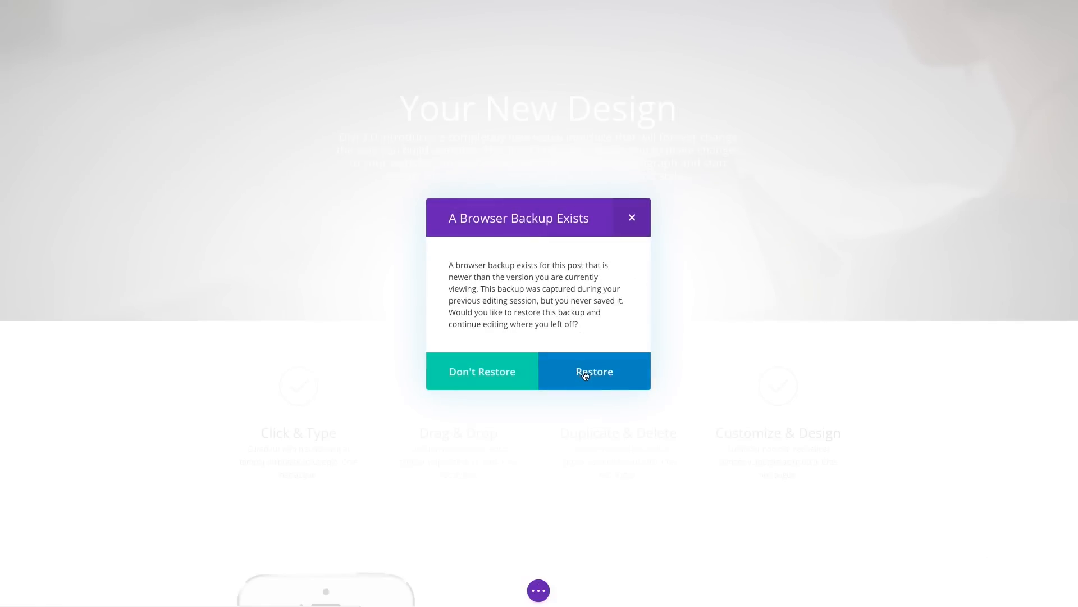
Step: Restore the page from the 'A Browser Backup Exists' dialog
{"action": "left_click", "coordinate": [593, 371]}
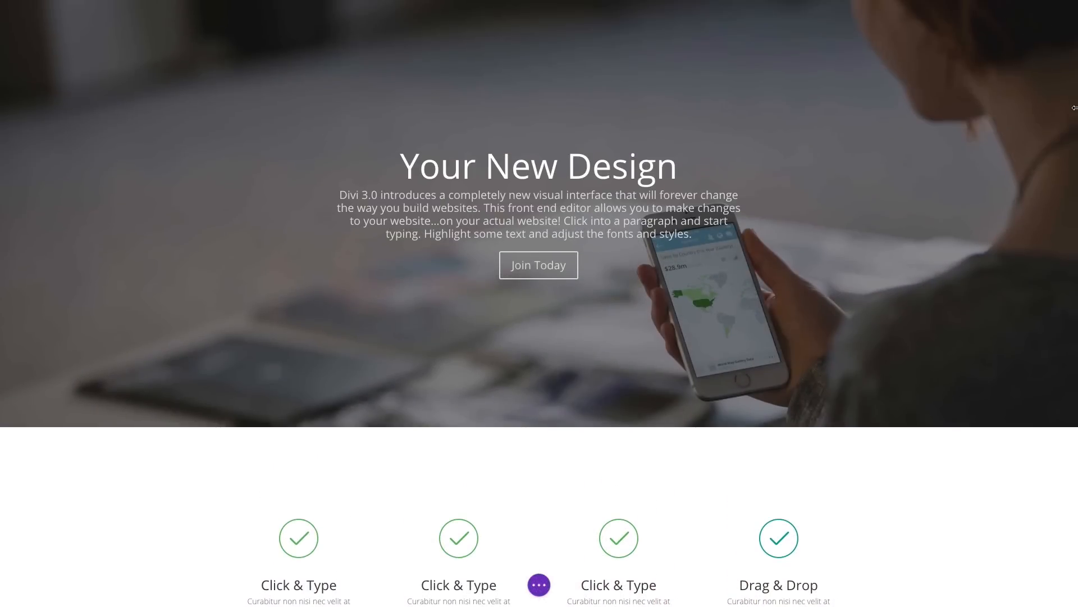
Step: Insert 'Perfect' into the hero heading so it reads 'Your Perfect New Design'
{"action": "type", "text": "Perfect"}
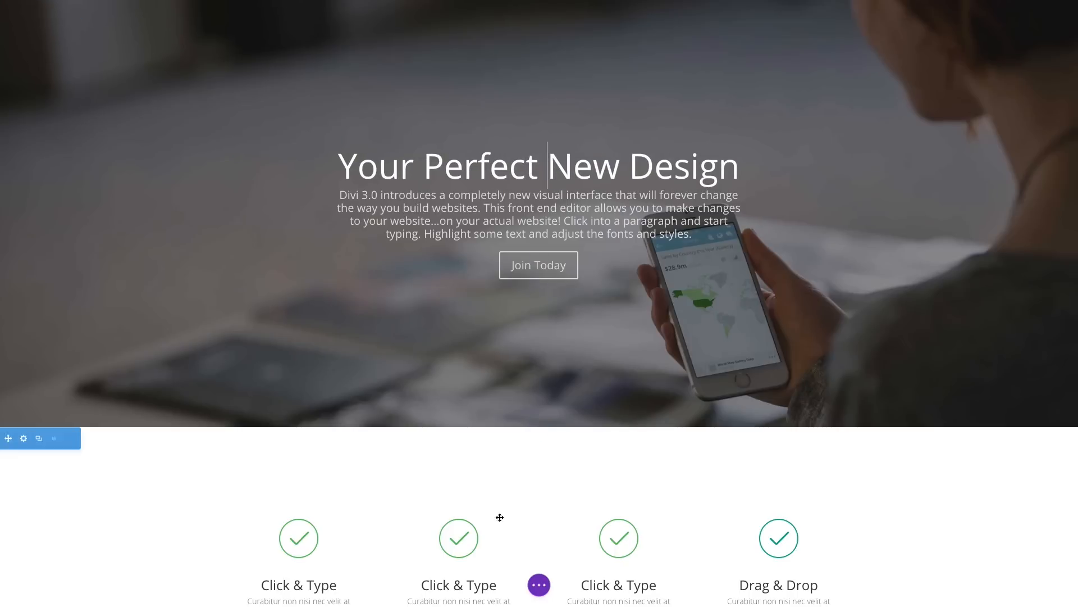
{"action": "left_click", "coordinate": [539, 585]}
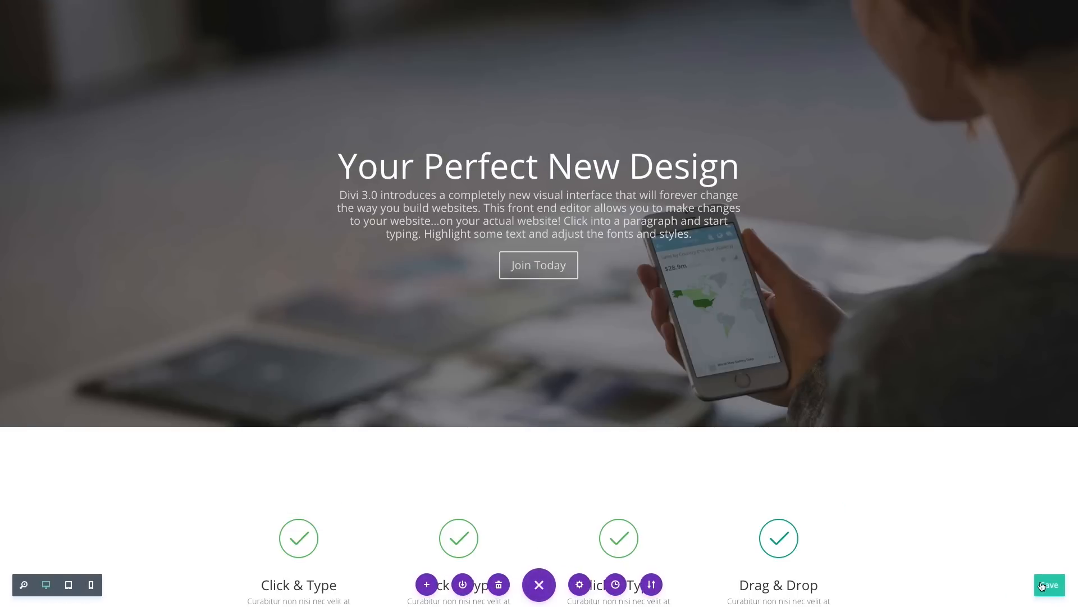
Step: Save the page and dismiss the 'Your Save Has Failed' warning
{"action": "left_click", "coordinate": [1049, 585]}
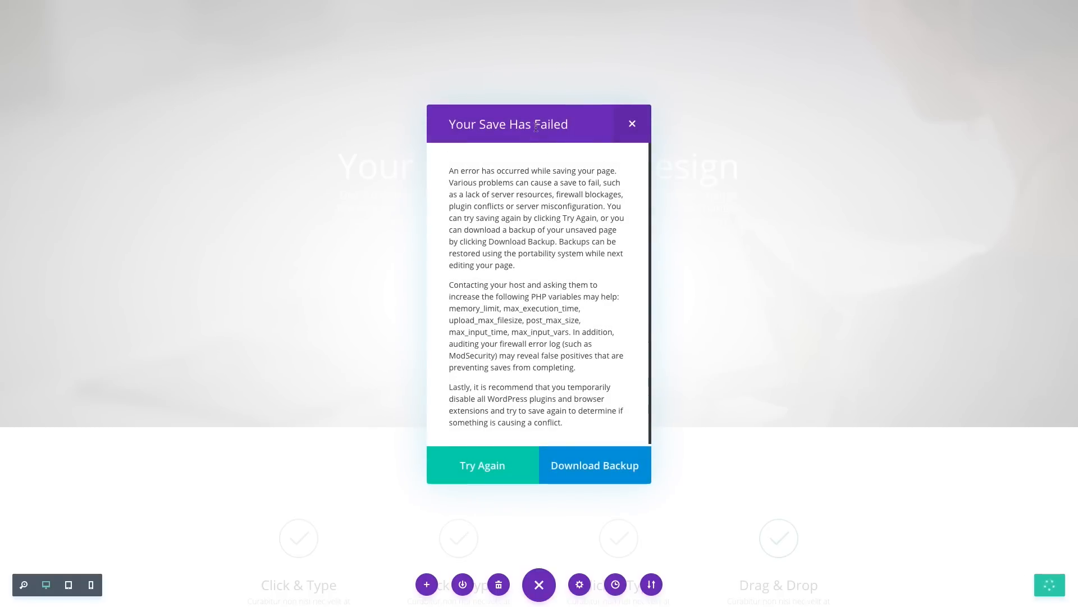
{"action": "left_click", "coordinate": [595, 465]}
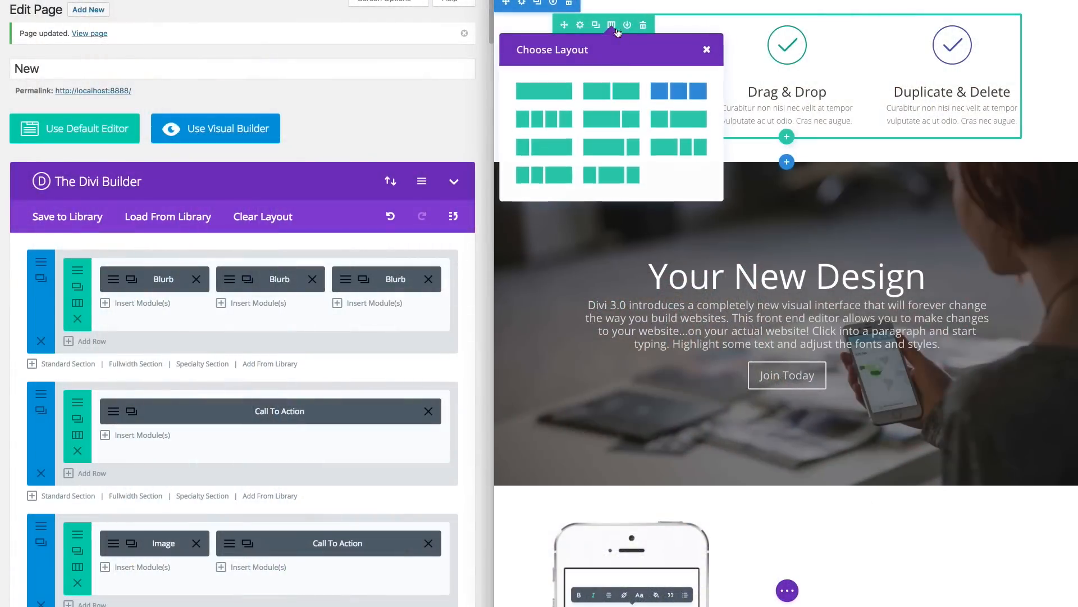
Step: Switch the check-mark blurb row to a four-column layout
{"action": "left_click", "coordinate": [707, 49]}
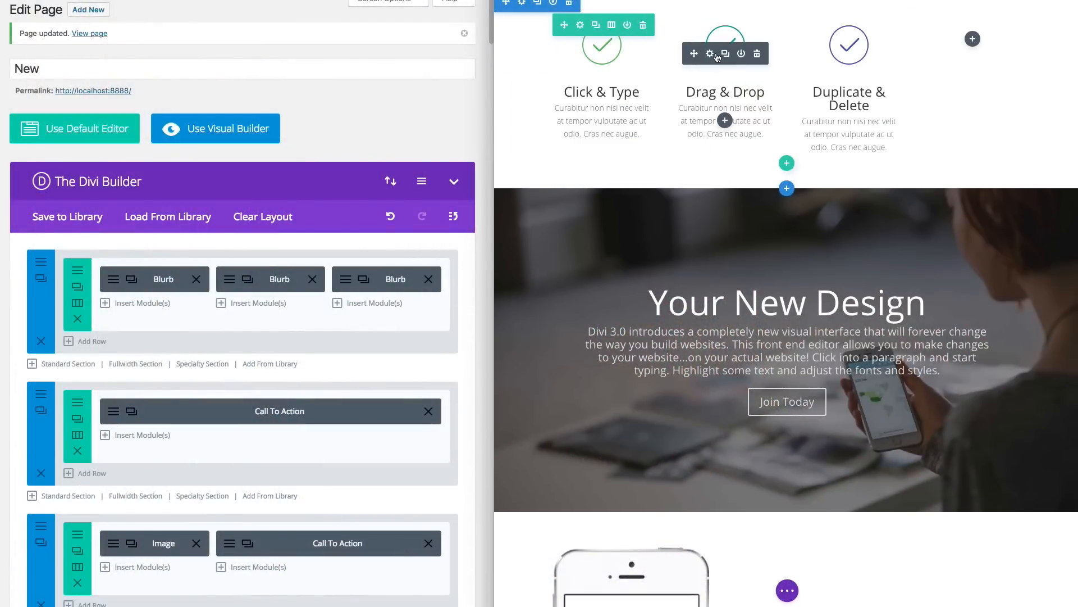